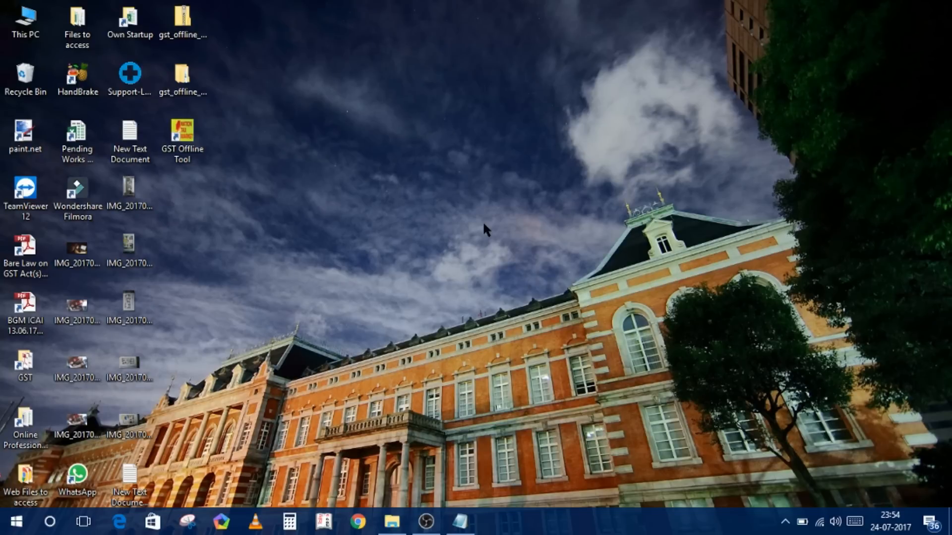
mouse_move(450, 189)
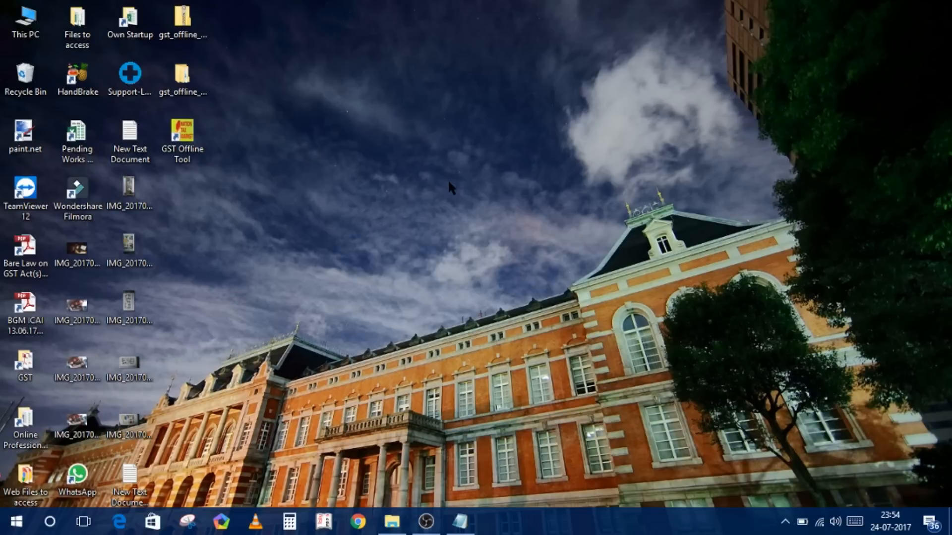
mouse_move(363, 487)
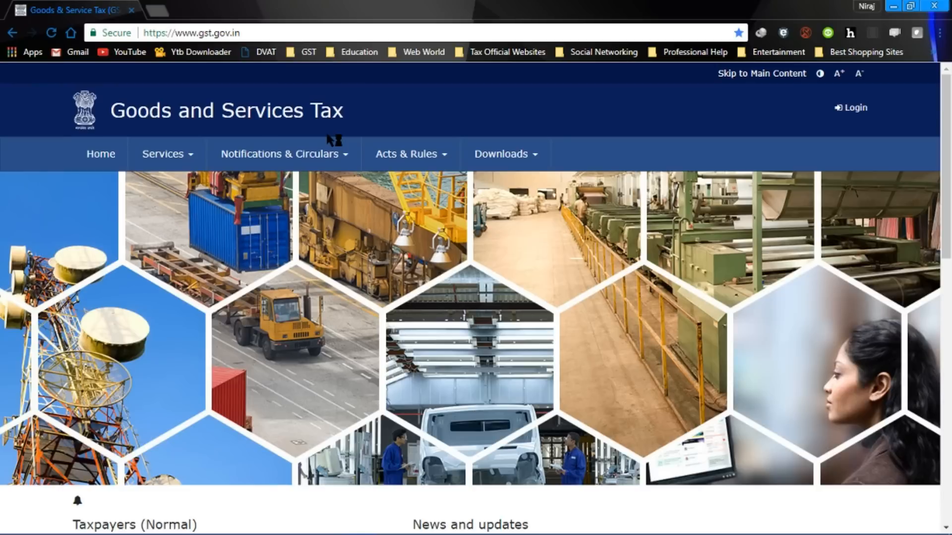
- Download gst_offline_tool.zip from the Returns Offline Tool page on gst.gov.in, cancelling the duplicate Save As
click(501, 153)
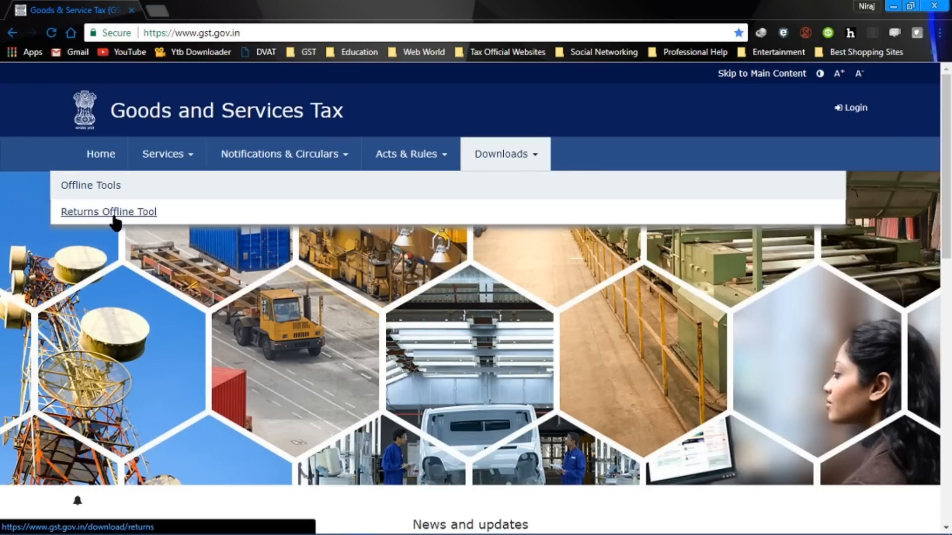
click(109, 211)
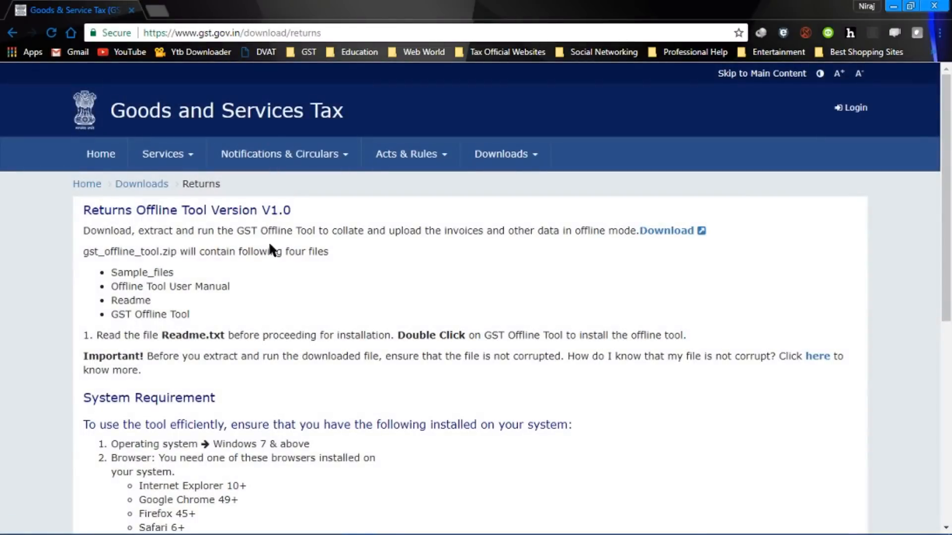
click(666, 230)
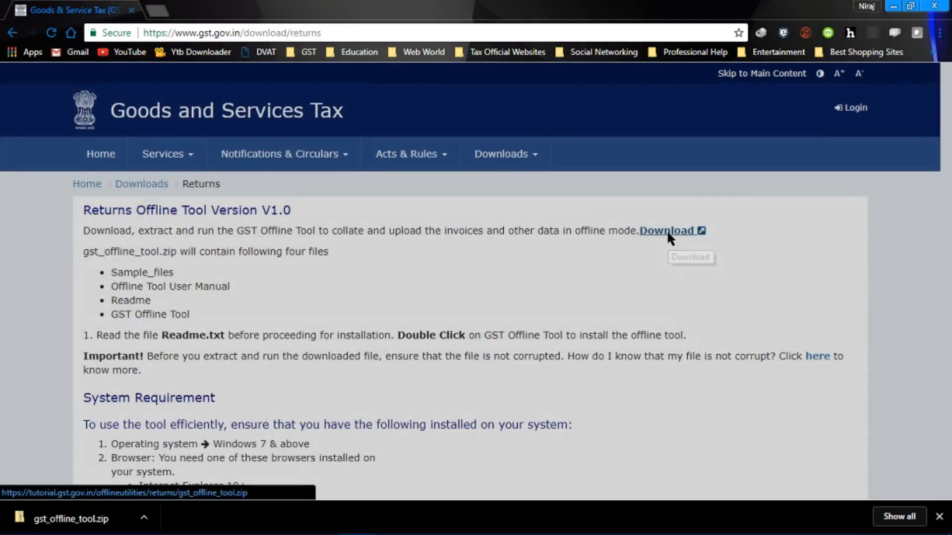
click(666, 230)
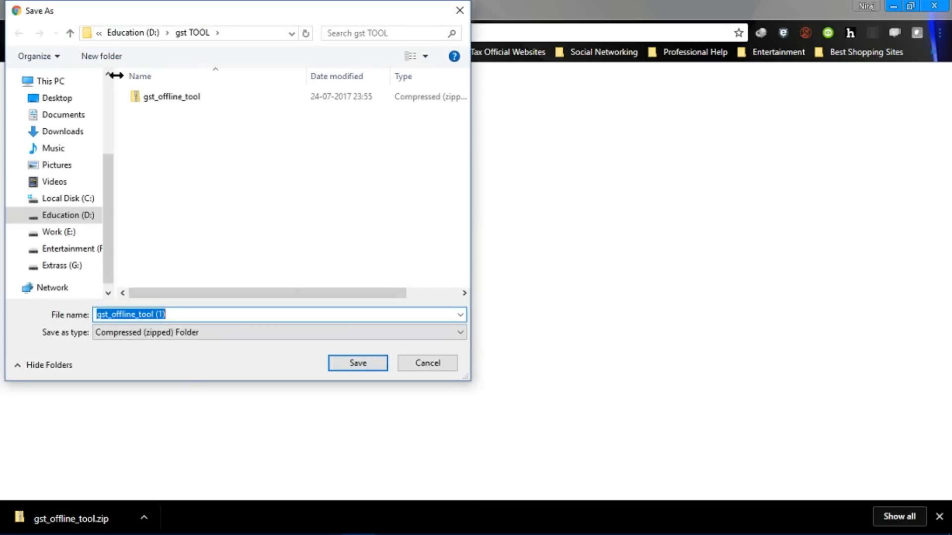
click(57, 97)
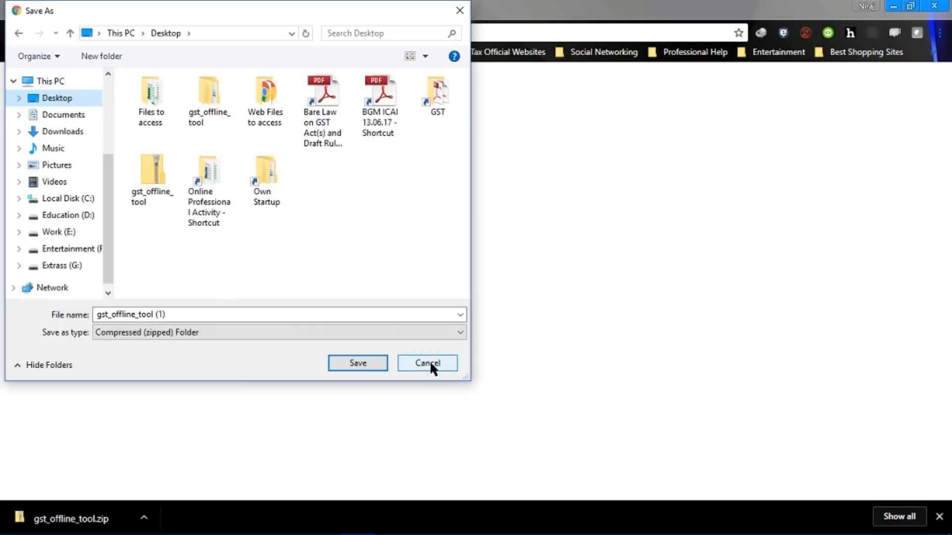
click(427, 363)
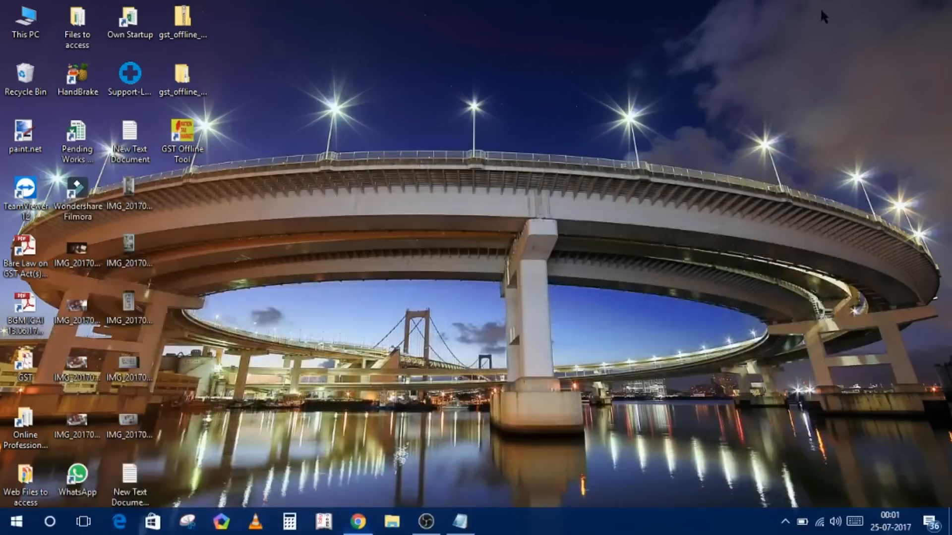
- Open gst_offline_tool.zip from the desktop in File Explorer and show its full path in the address bar
click(187, 18)
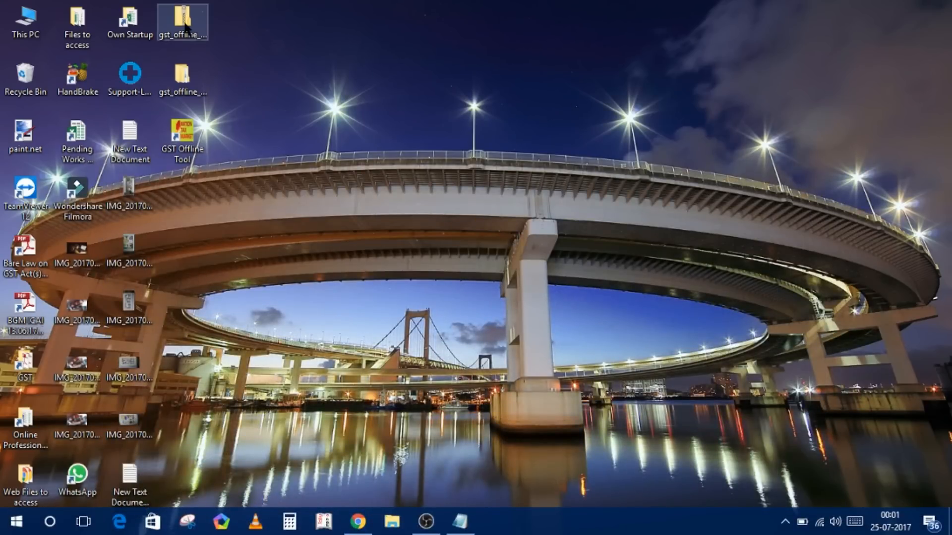
double_click(180, 15)
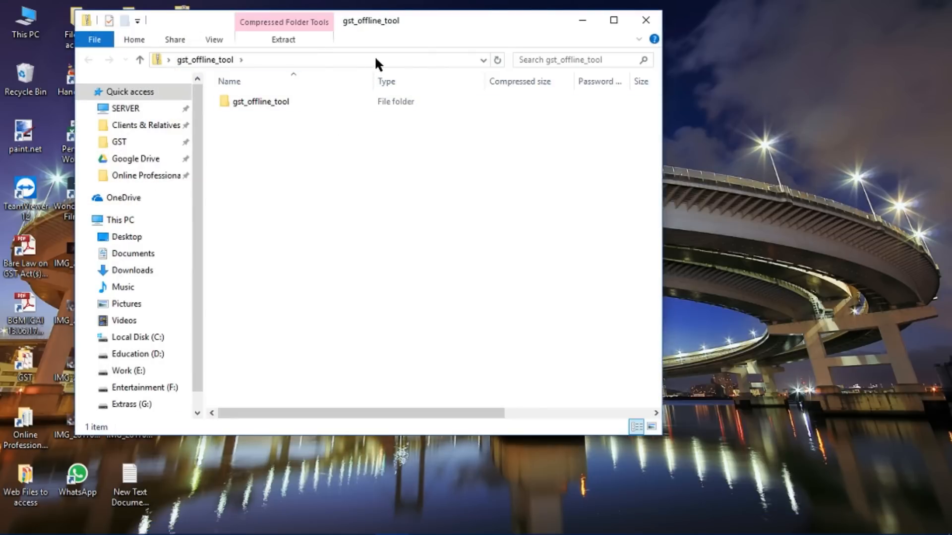
click(370, 60)
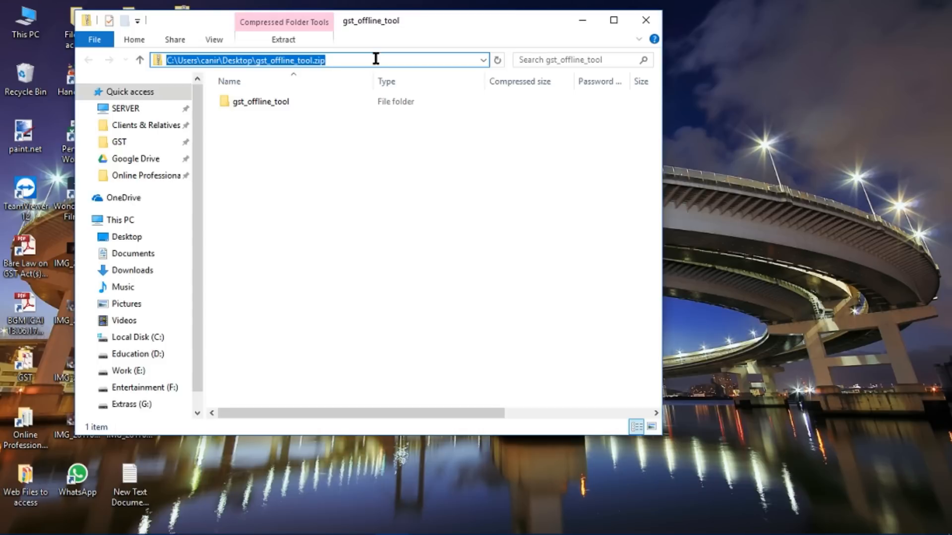
click(12, 516)
text(power she)
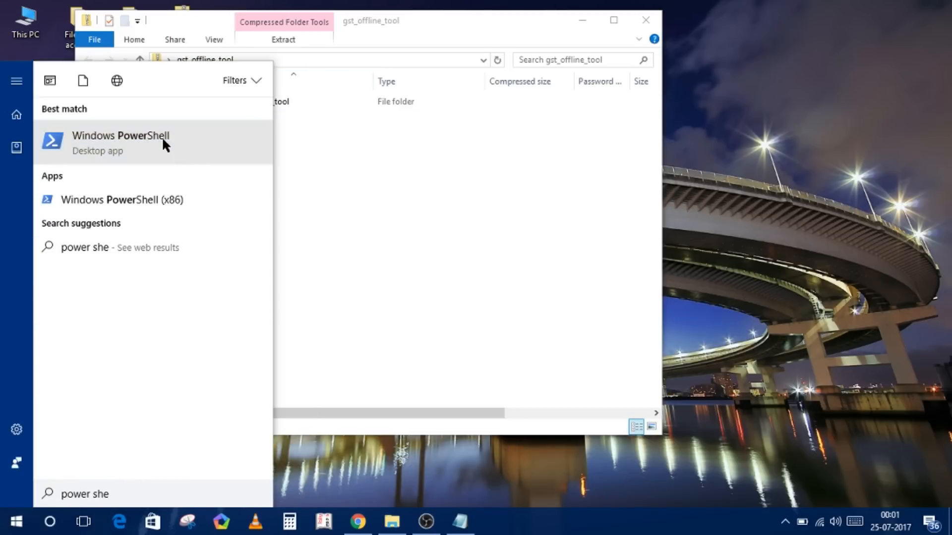
- Start Windows PowerShell and type get-filehash C:\Users\canir\Desktop\gst_offline_tool.zip -algorithm SHA25
click(121, 143)
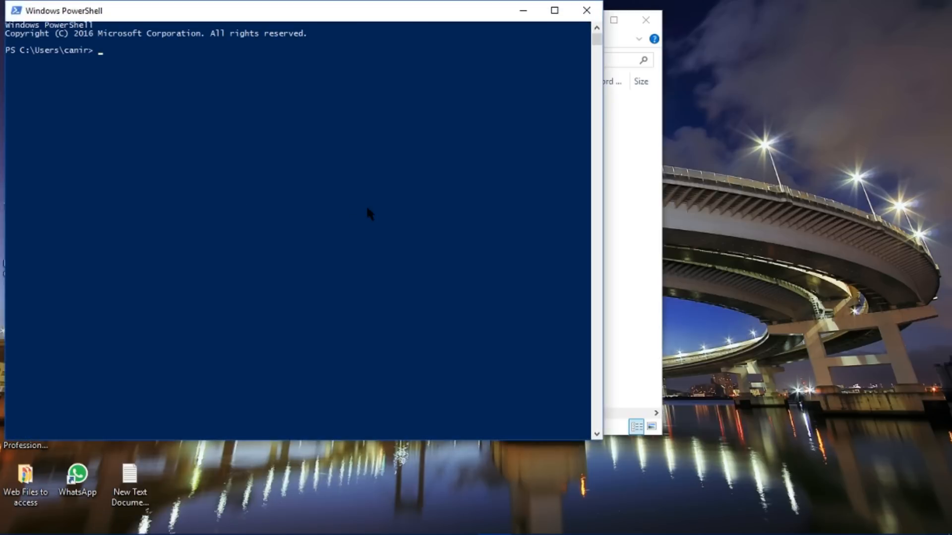
text(get)
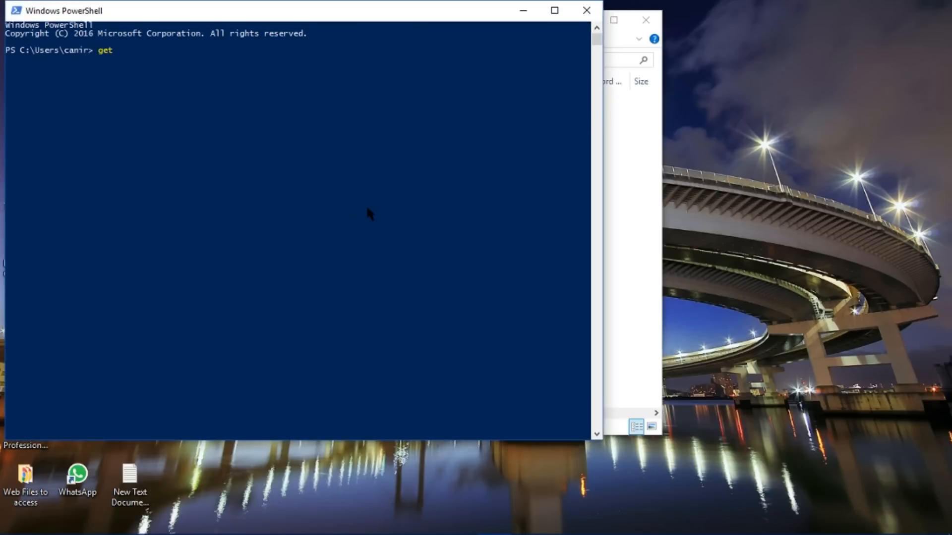
text(-filesh)
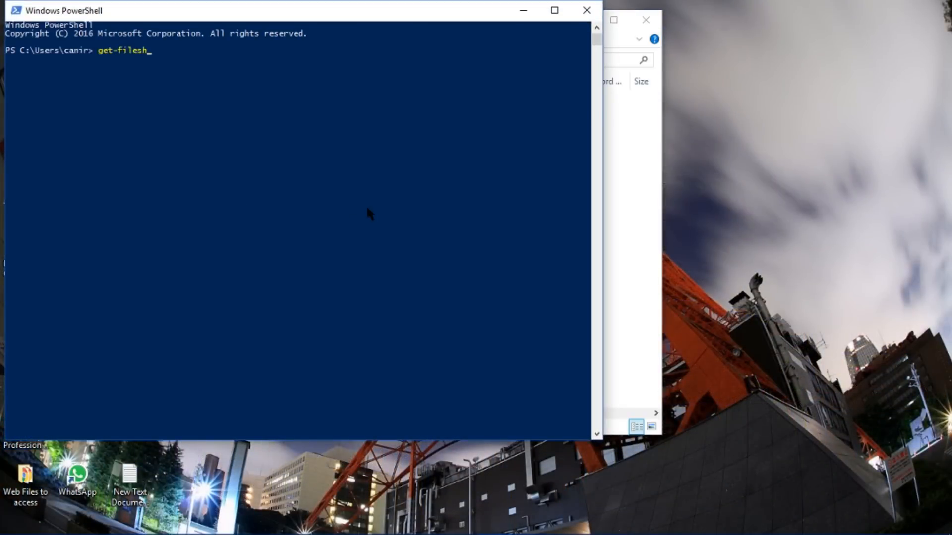
key(Backspace)
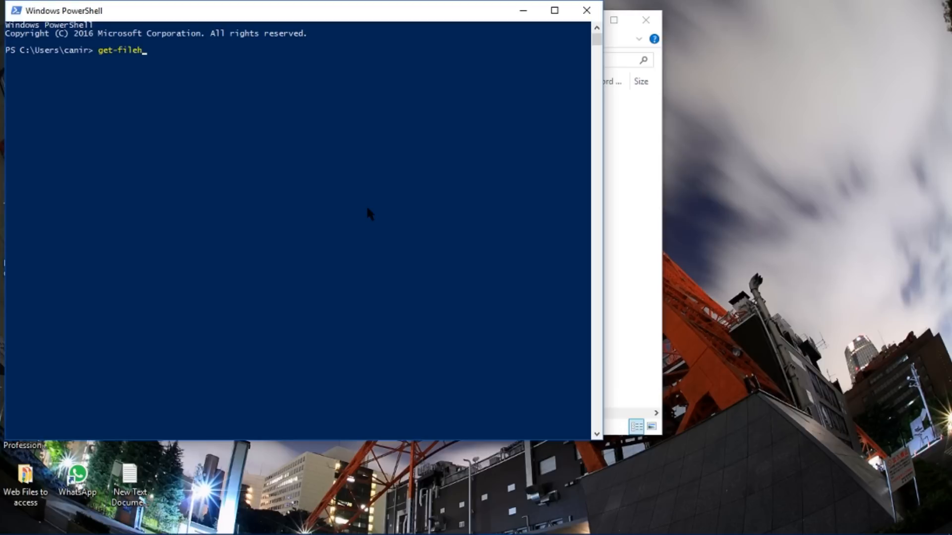
text(ash)
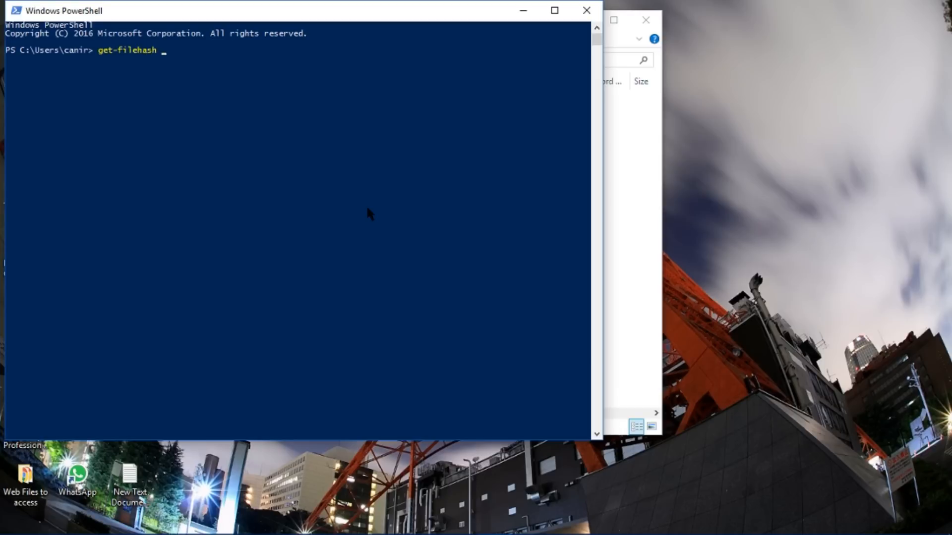
text(C:\Users\canir\Desktop\gst_offline_tool.zip)
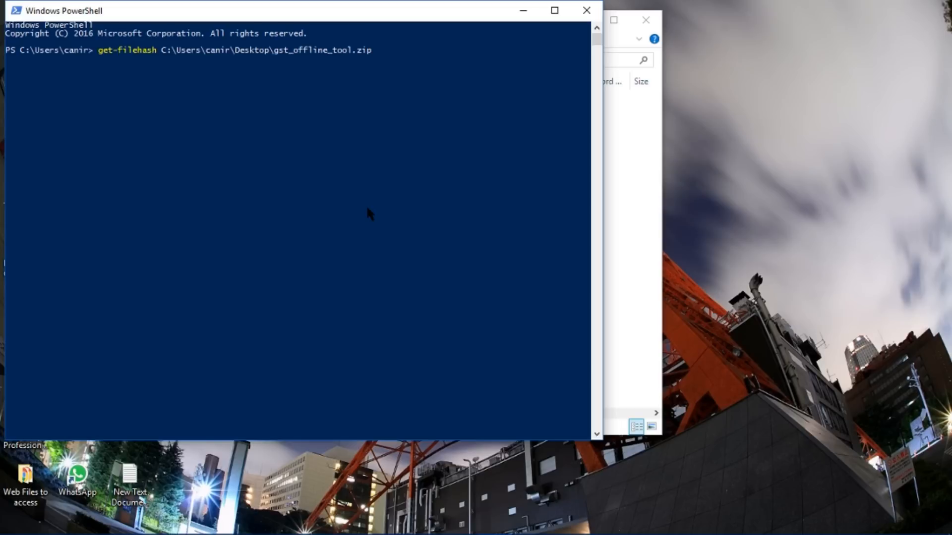
text(-algorit)
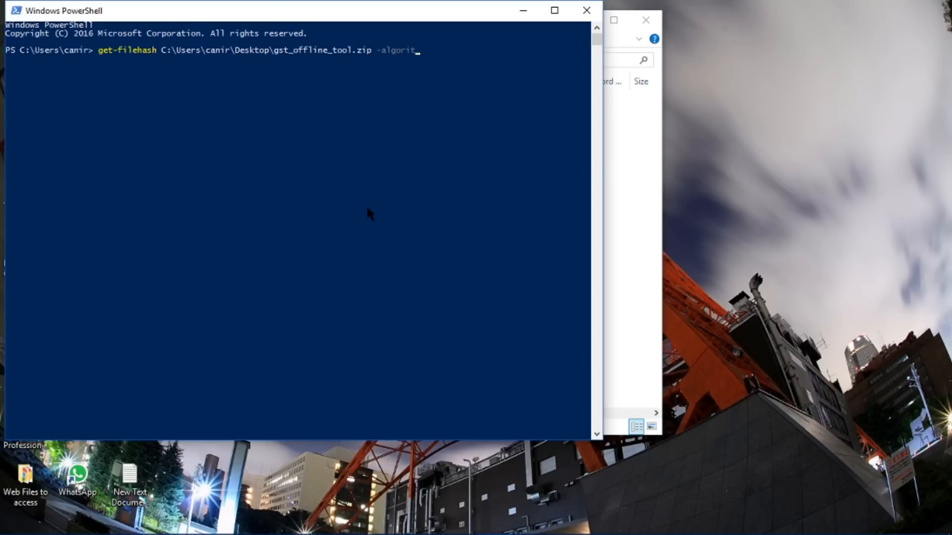
text(hm S)
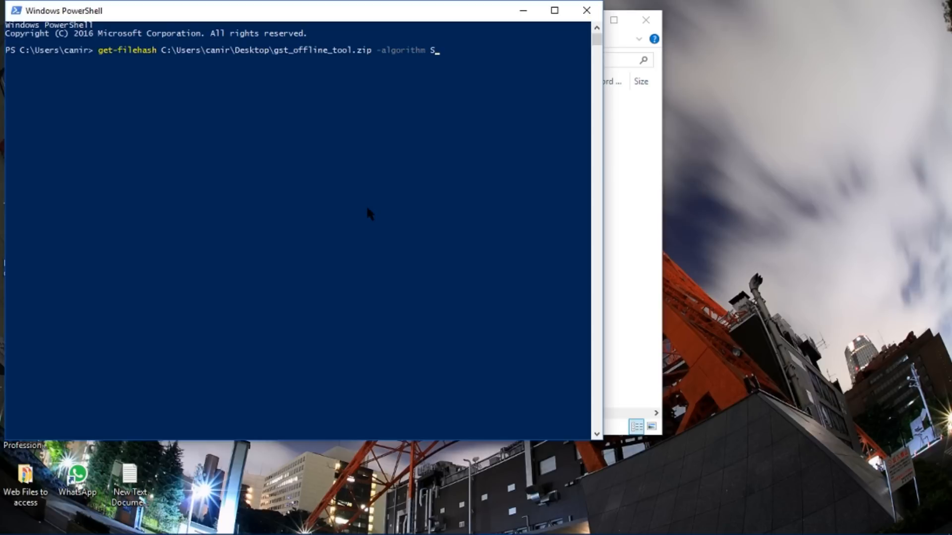
text(HA25)
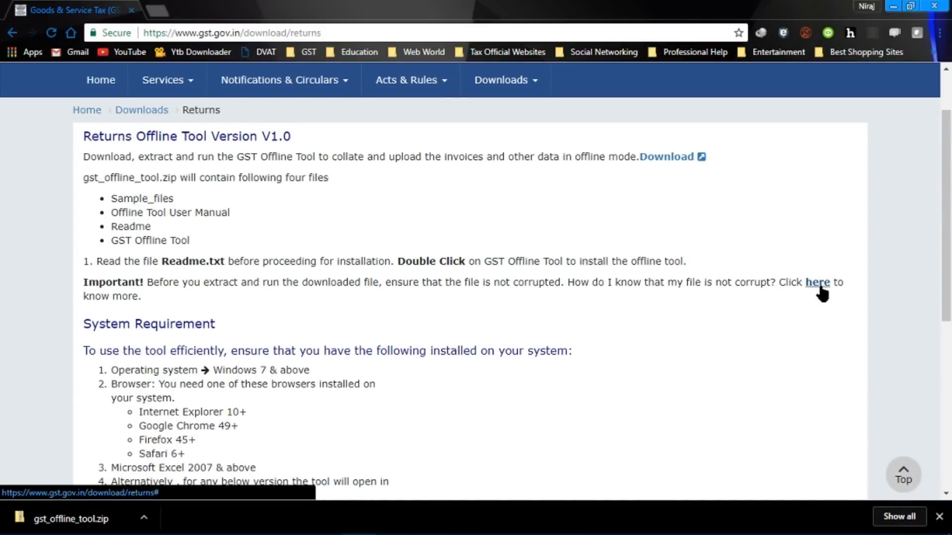
- Follow the 'here' link under Important! and scroll to the published SHA256 unique values box
click(817, 282)
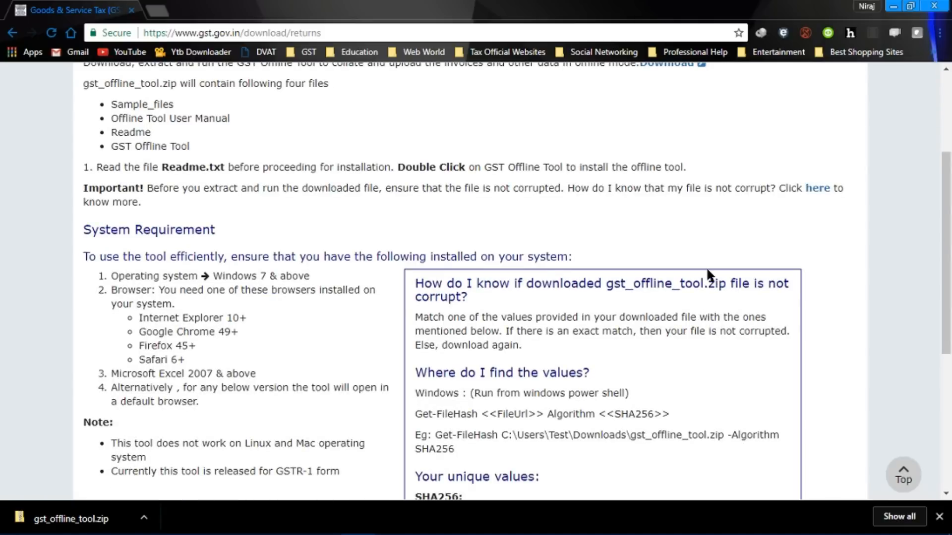
scroll(down, 3)
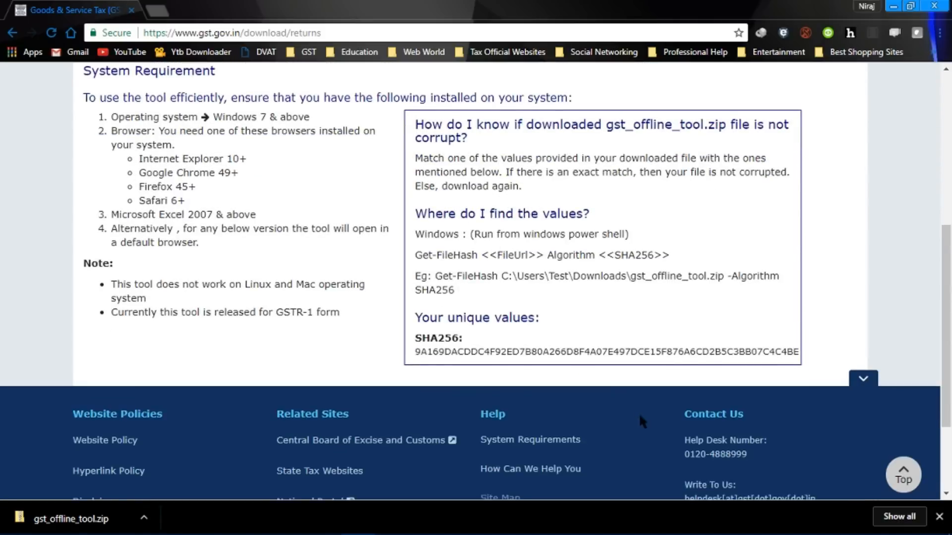
scroll(down, 3)
text(get-filehash C:\Users\canir\Desktop\gst_offline_tool.zip -algorithm SHA256)
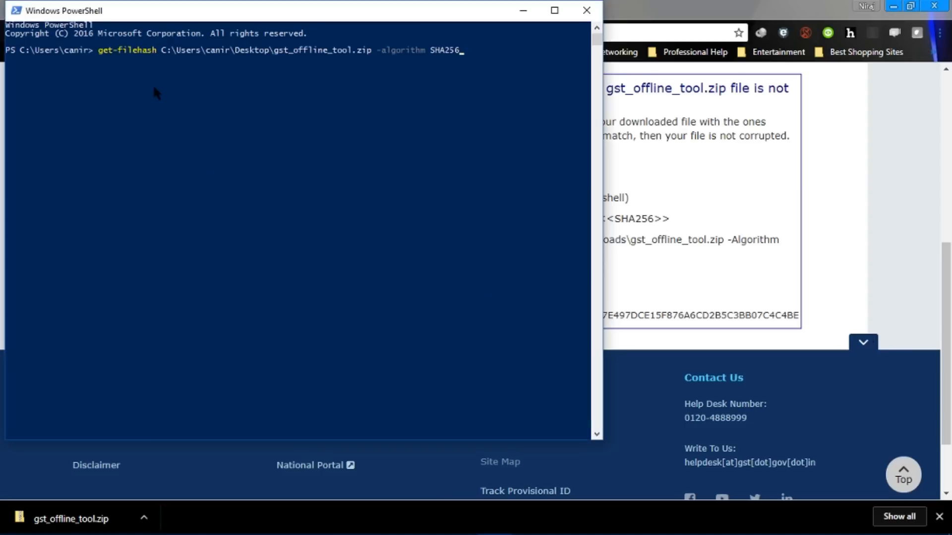
mouse_move(127, 83)
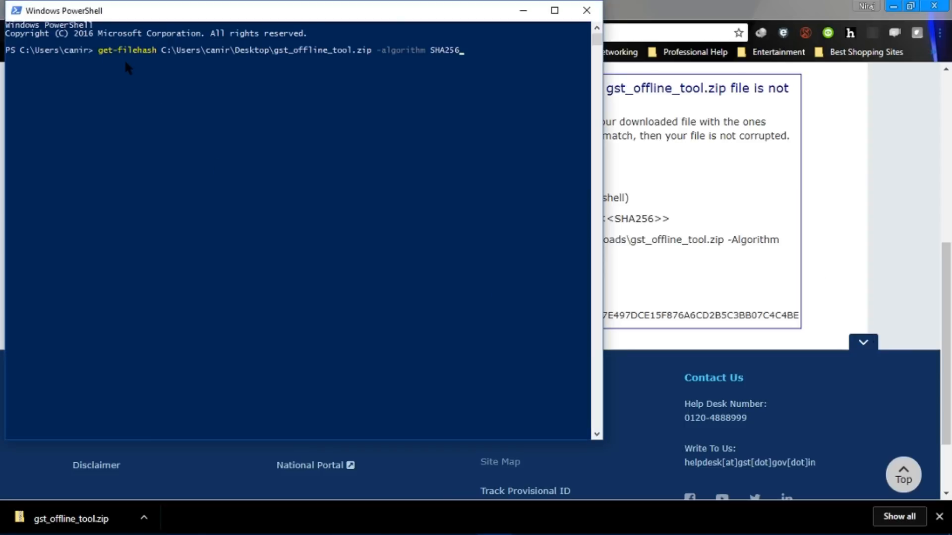
mouse_move(176, 66)
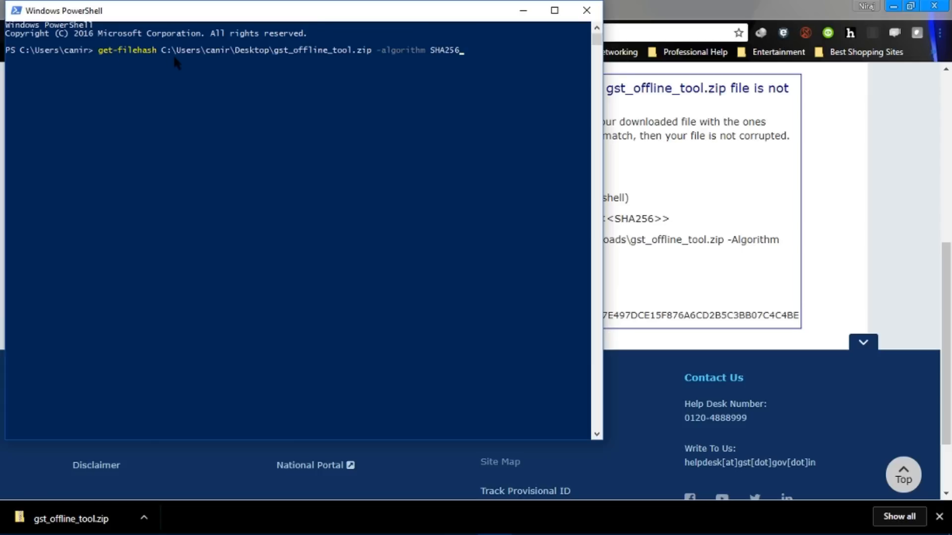
mouse_move(336, 77)
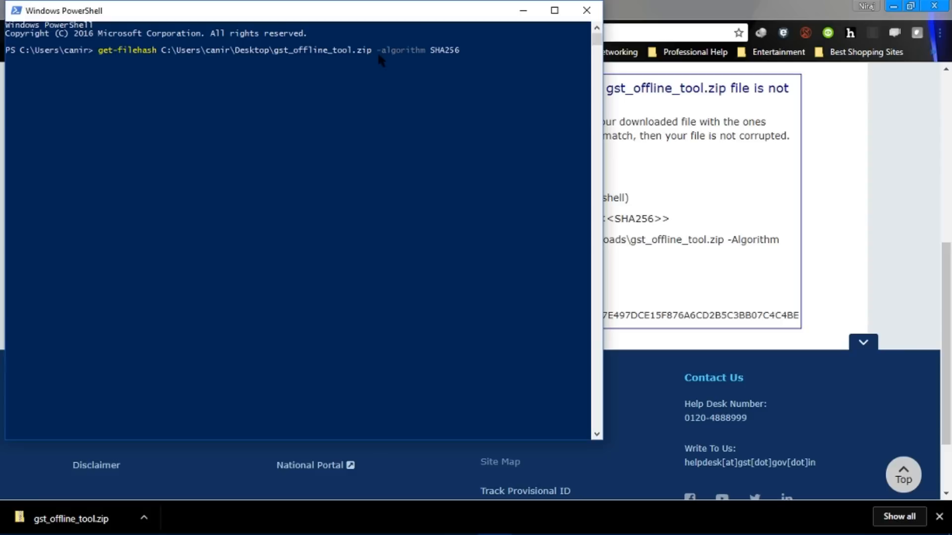
mouse_move(433, 61)
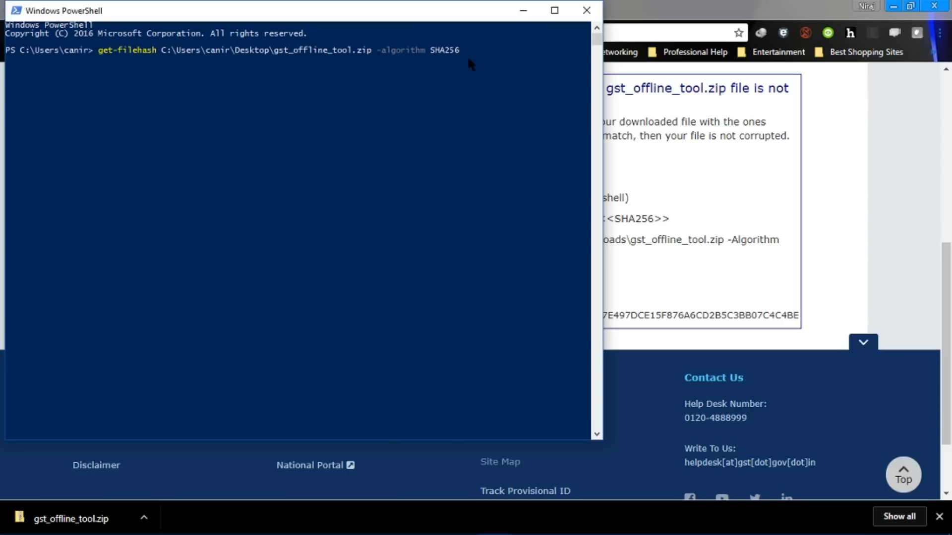
- Run the get-filehash command to show the zip's SHA256 hash for comparison with the portal's value
key(Enter)
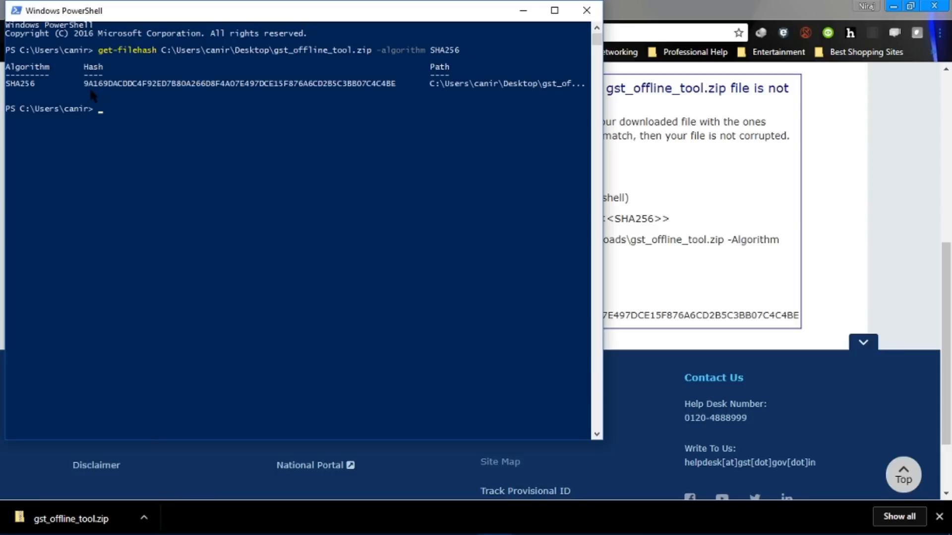
mouse_move(113, 109)
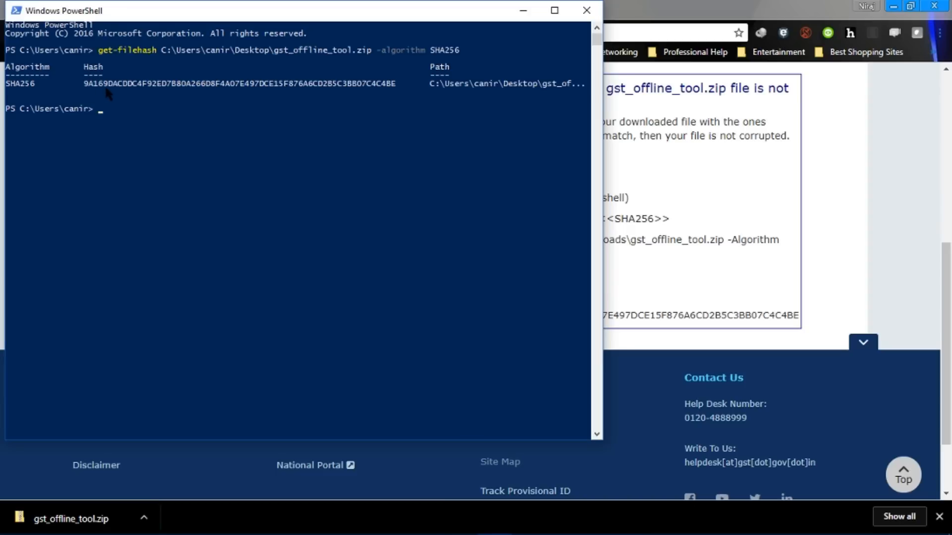
mouse_move(387, 101)
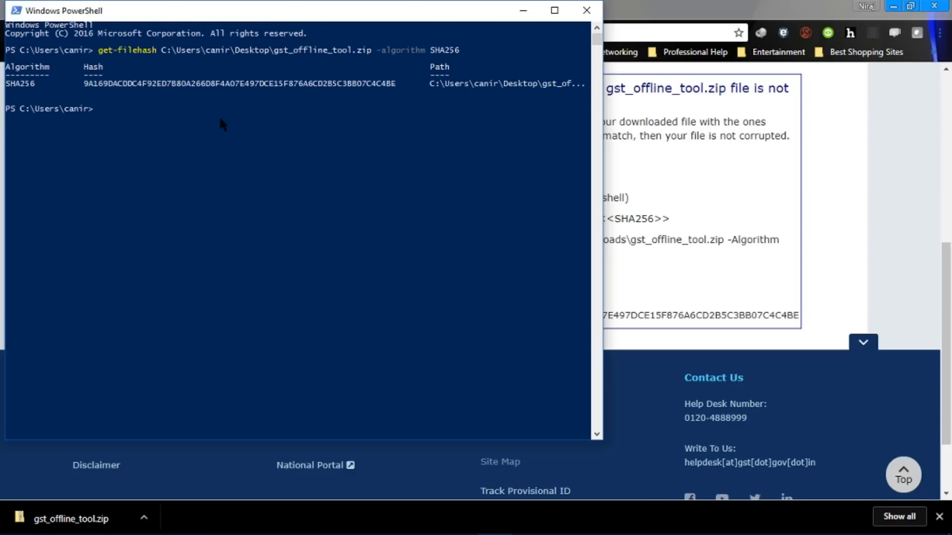
mouse_move(351, 69)
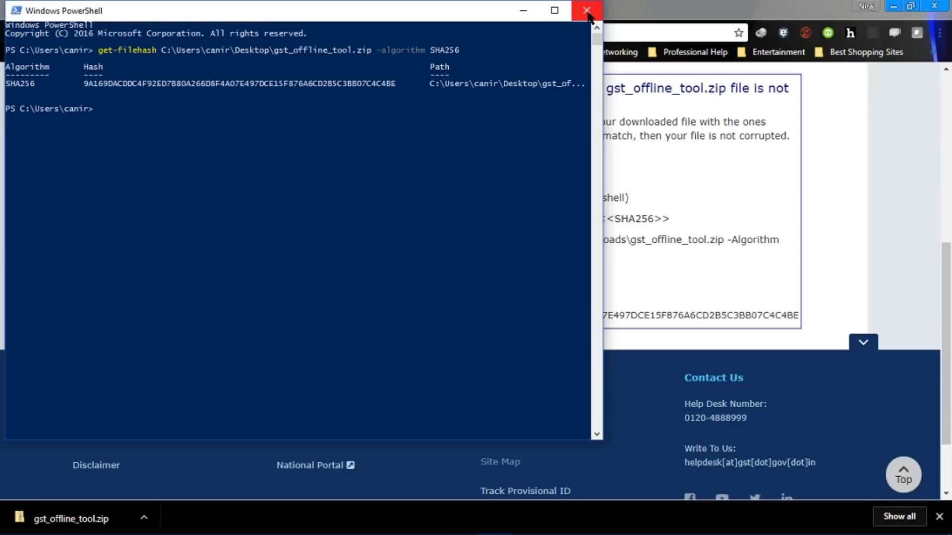
- Extract gst_offline_tool.zip into the gst_offline_tool desktop folder, replacing existing files
click(584, 10)
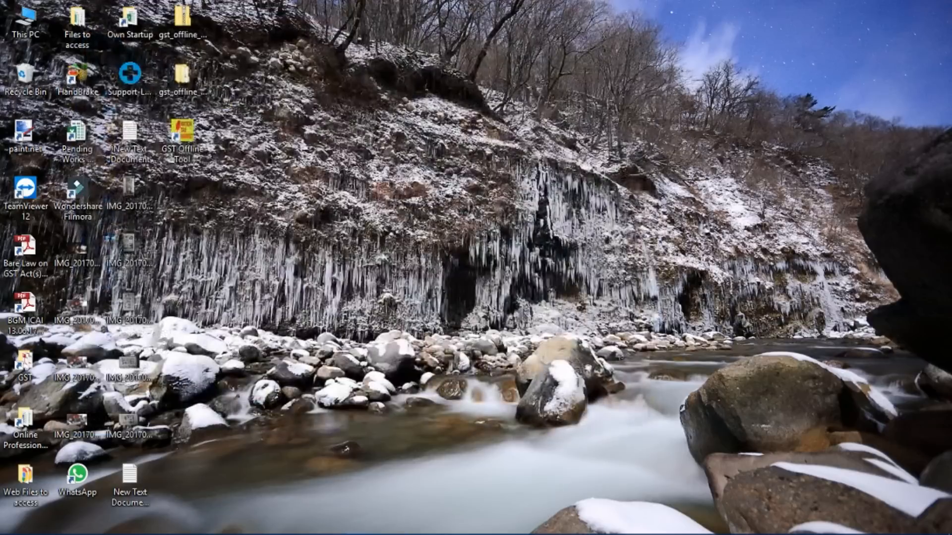
right_click(181, 15)
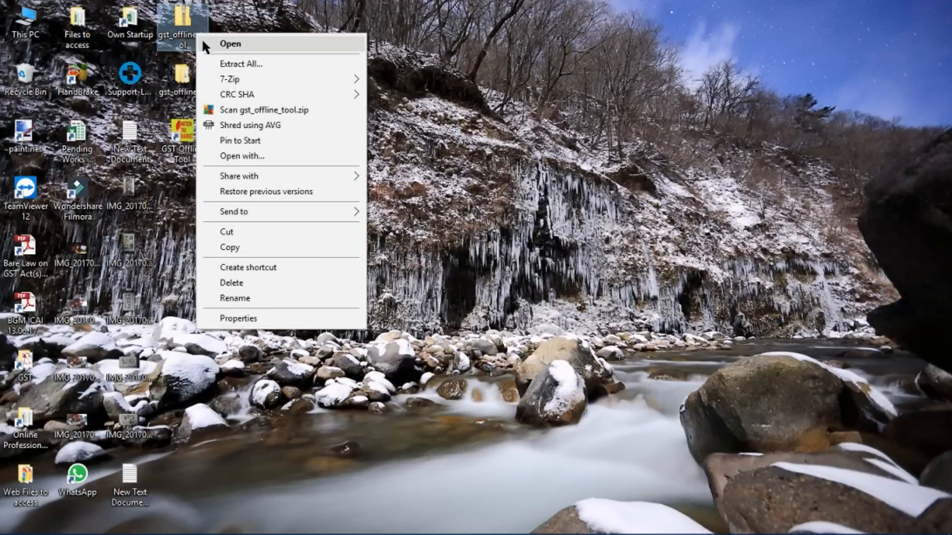
click(241, 64)
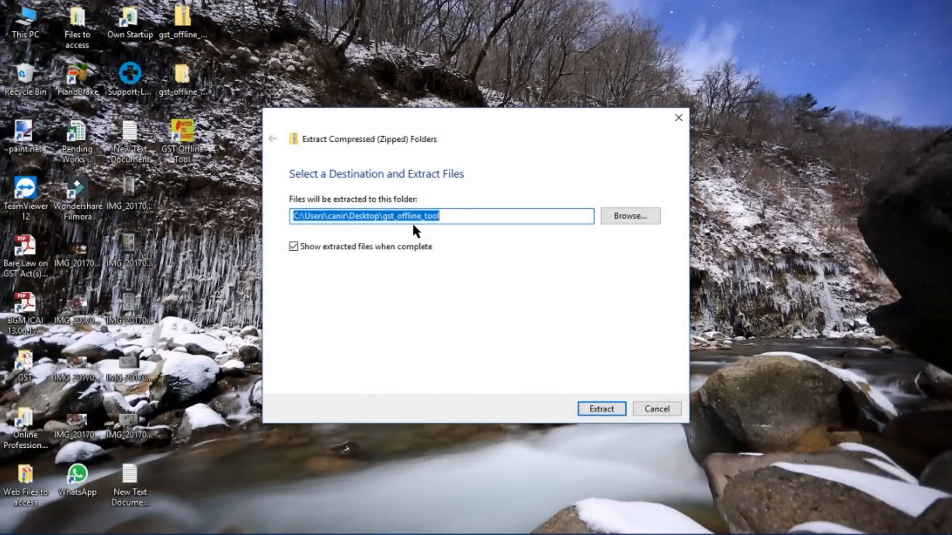
click(601, 409)
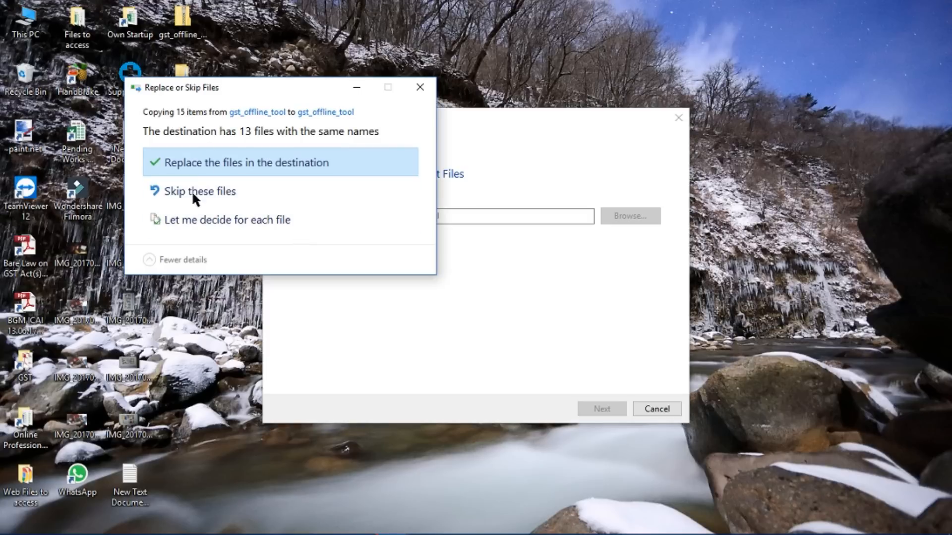
mouse_move(206, 256)
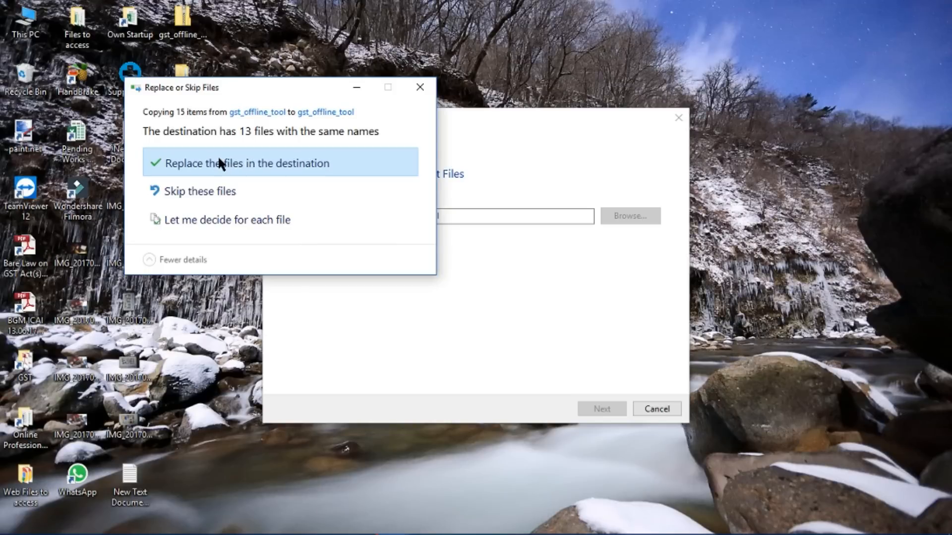
click(249, 163)
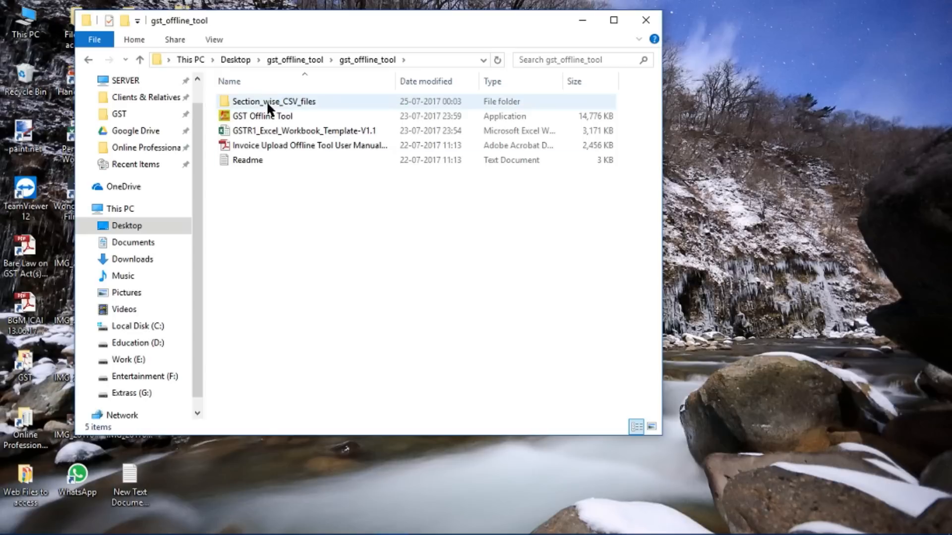
- Run GST Offline Tool.exe and install to C:\GST Offline Tool with a desktop shortcut, finishing the wizard
click(262, 116)
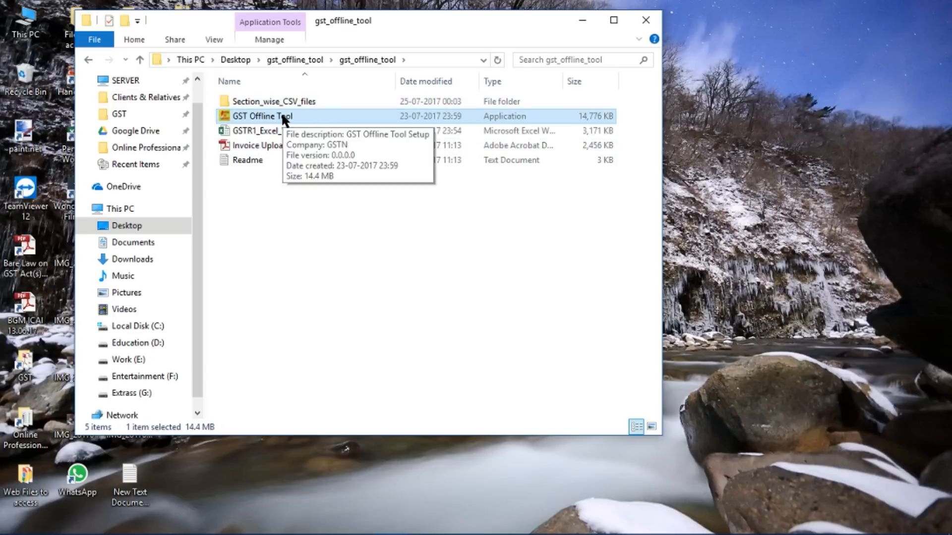
double_click(263, 117)
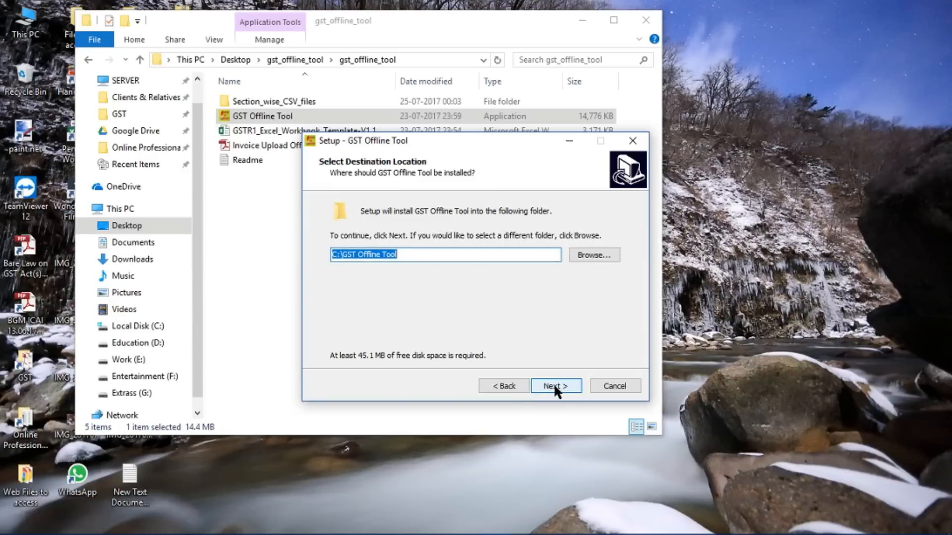
click(555, 386)
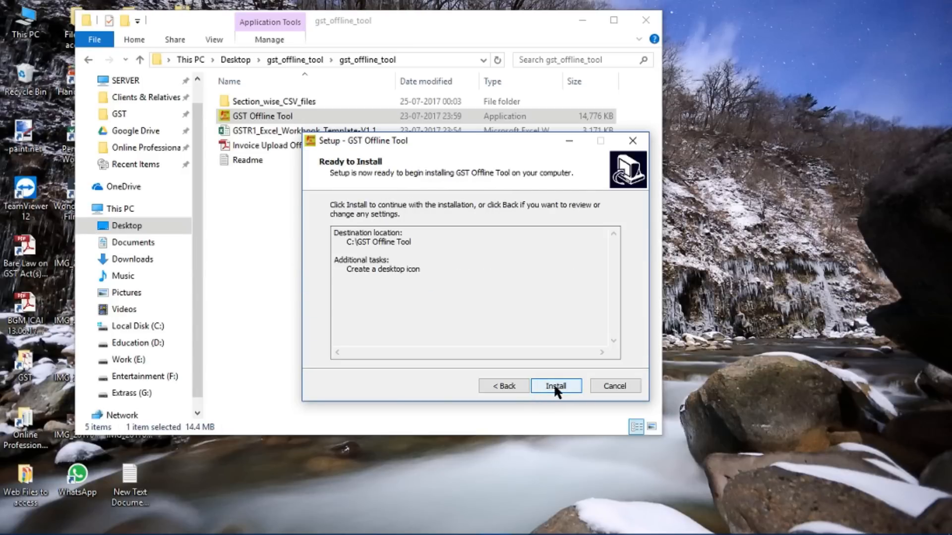
click(556, 386)
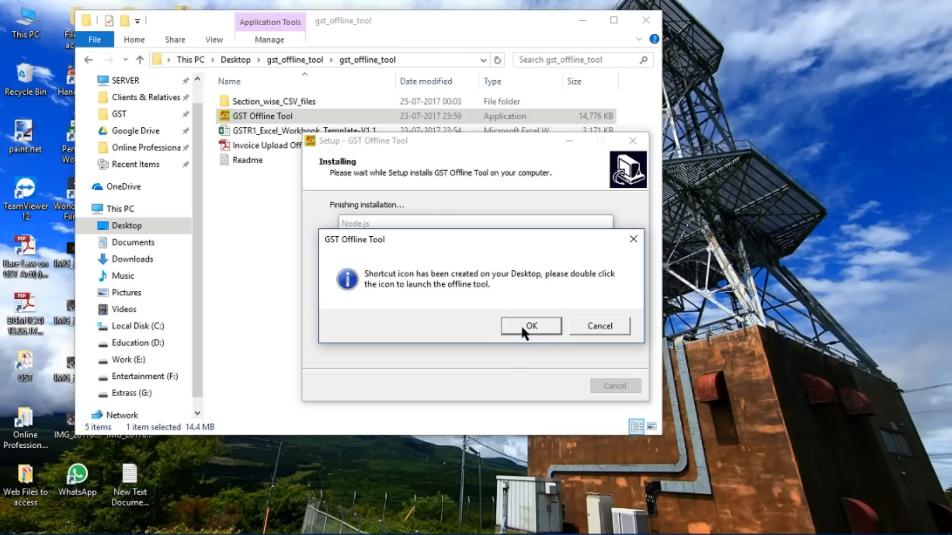
click(530, 326)
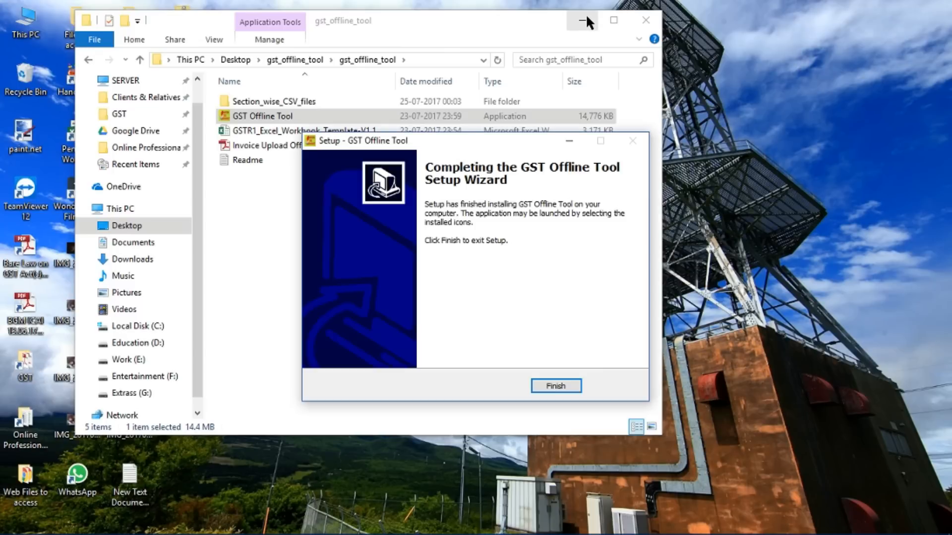
click(584, 20)
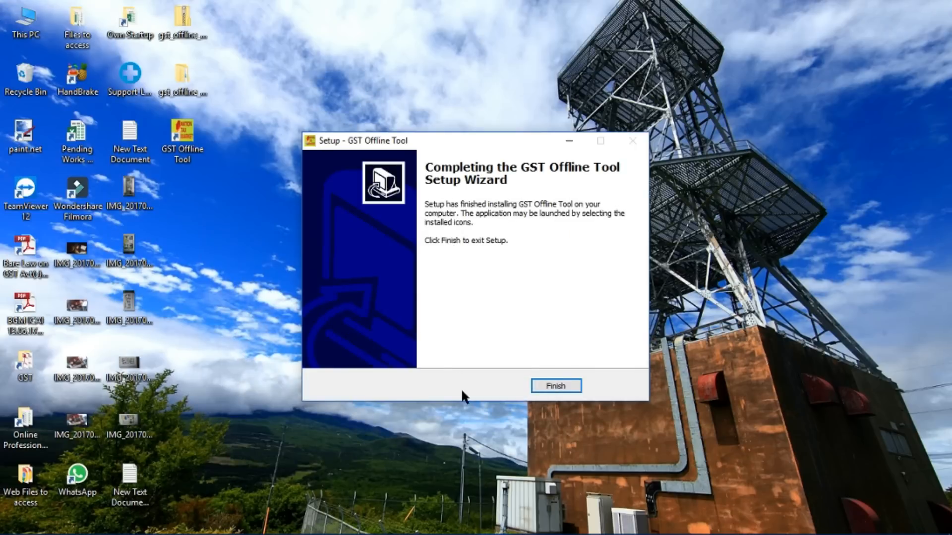
mouse_move(571, 382)
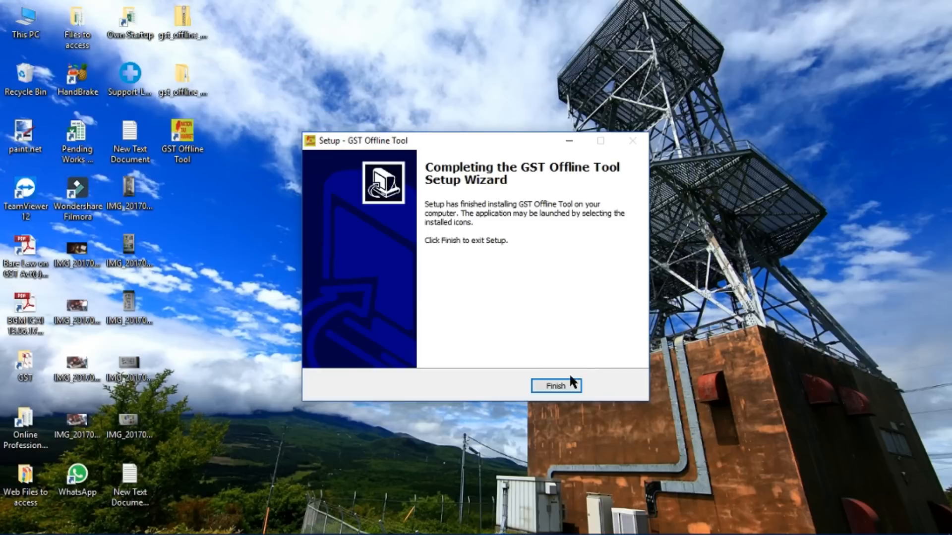
click(555, 386)
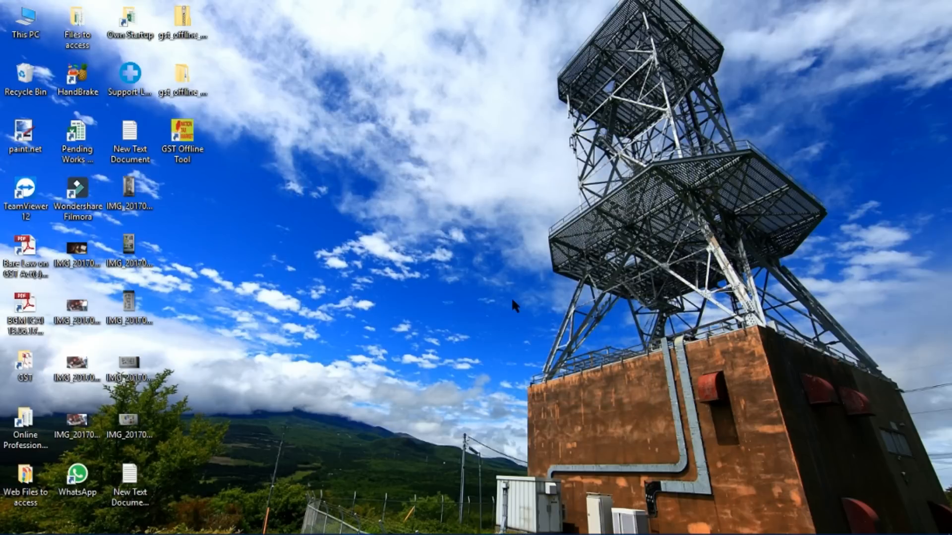
click(182, 131)
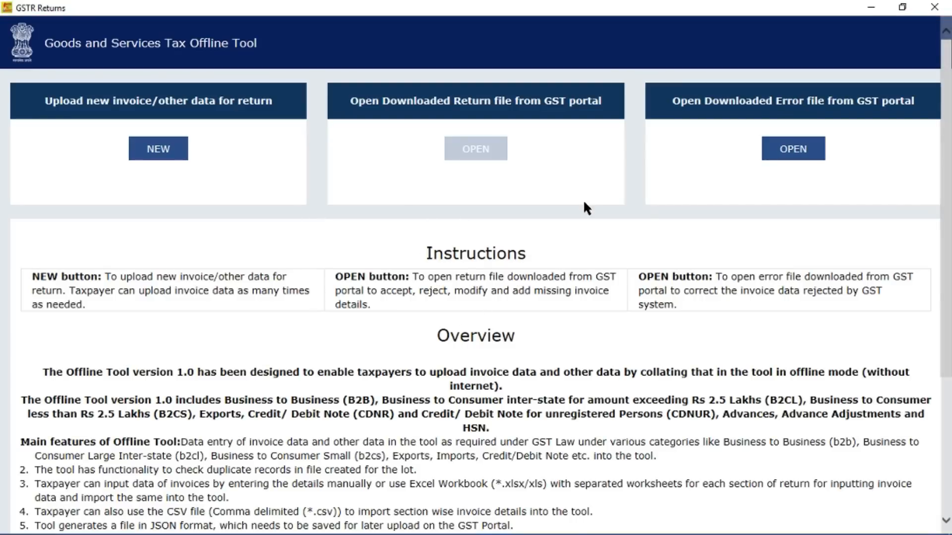
mouse_move(277, 167)
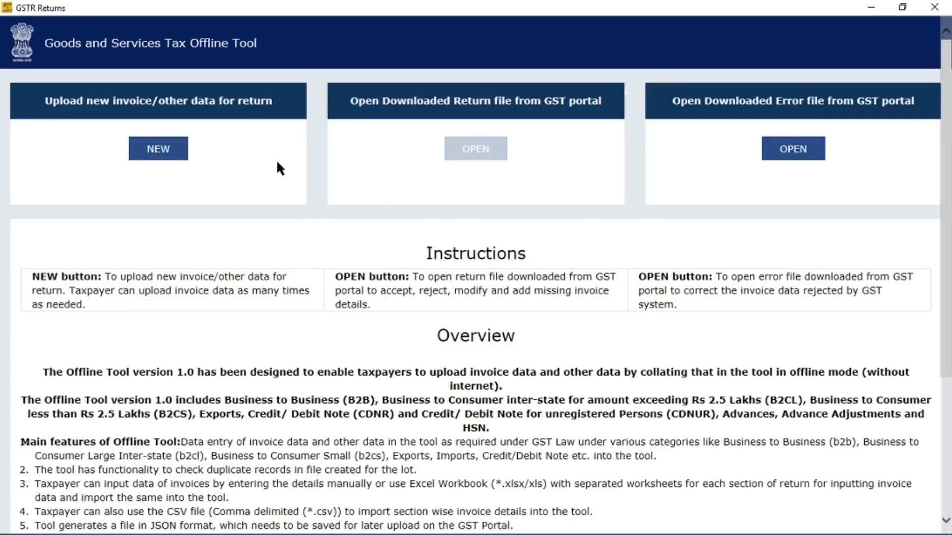
mouse_move(227, 148)
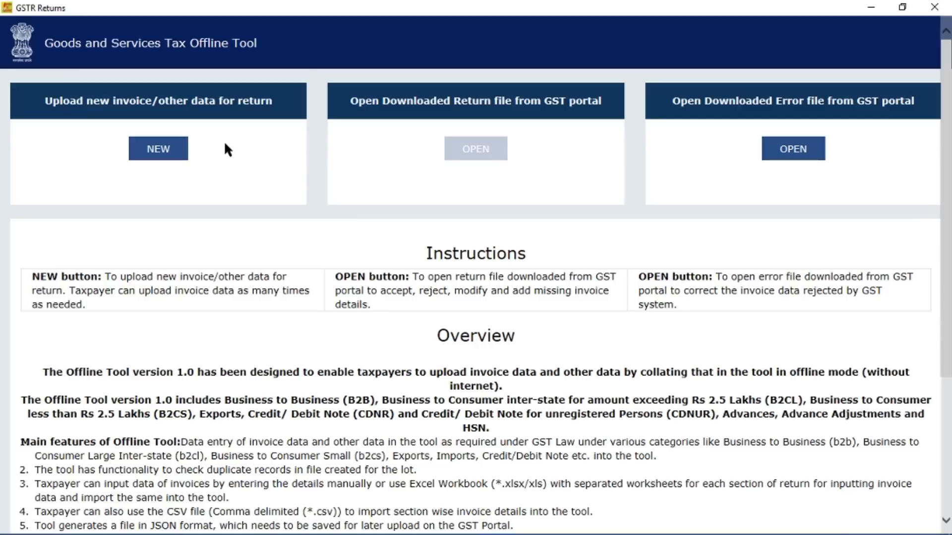
mouse_move(315, 176)
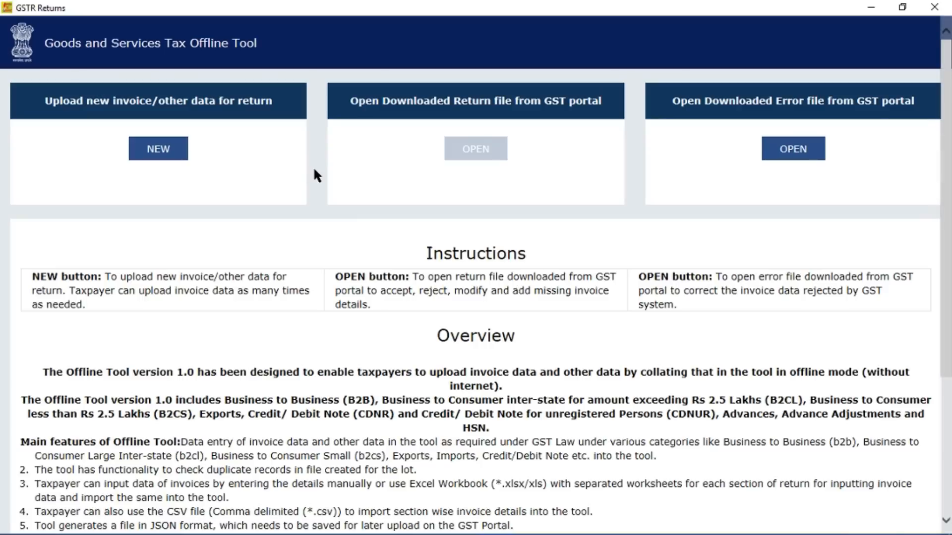
mouse_move(928, 11)
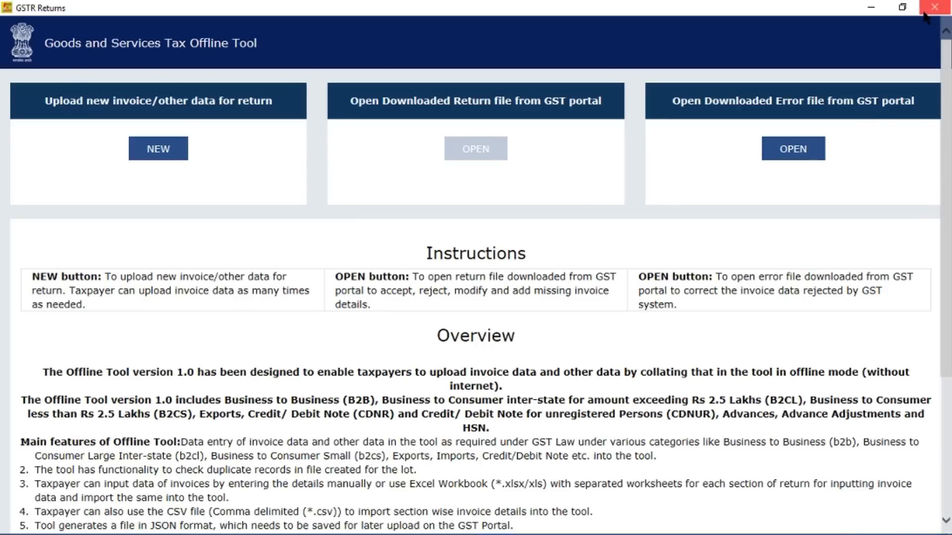
mouse_move(928, 45)
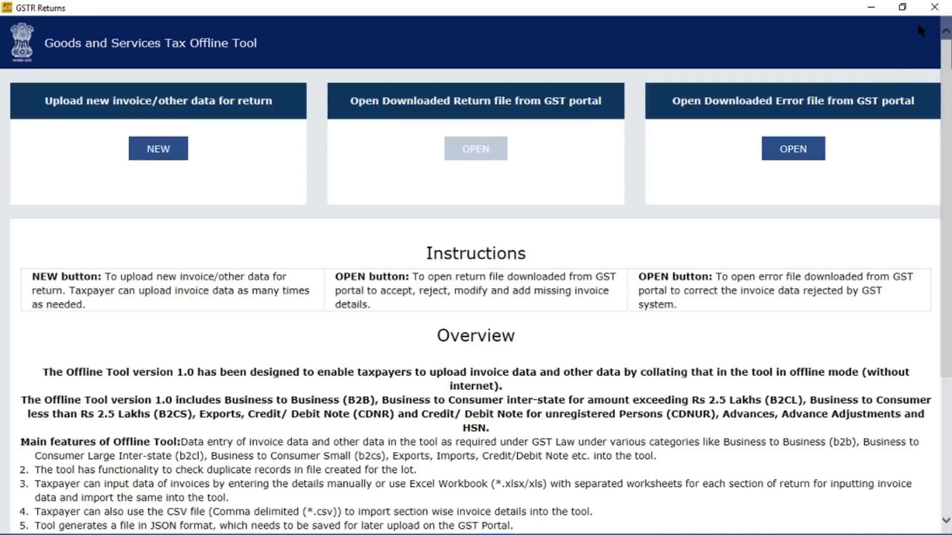
- Close the GST Offline Tool's GSTR Returns home screen, returning to the desktop
click(922, 12)
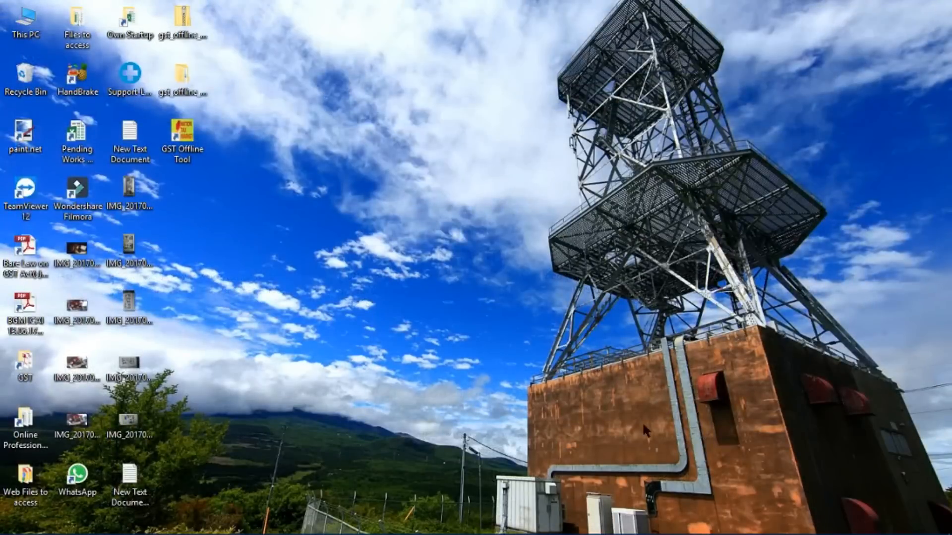